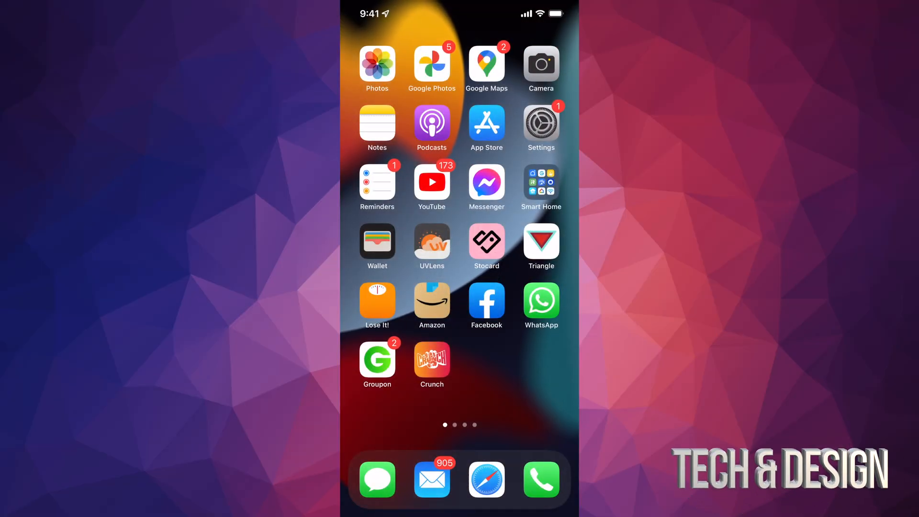
# Step: Launch the Settings app from the home screen
pyautogui.click(541, 124)
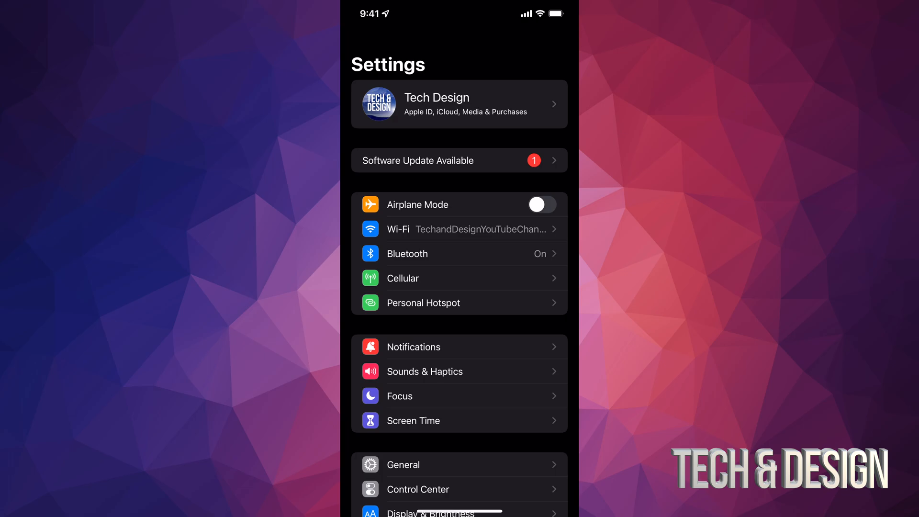
# Step: Scroll the Settings list down toward General > Software Update to reach iOS 15.7
pyautogui.scroll(-3)
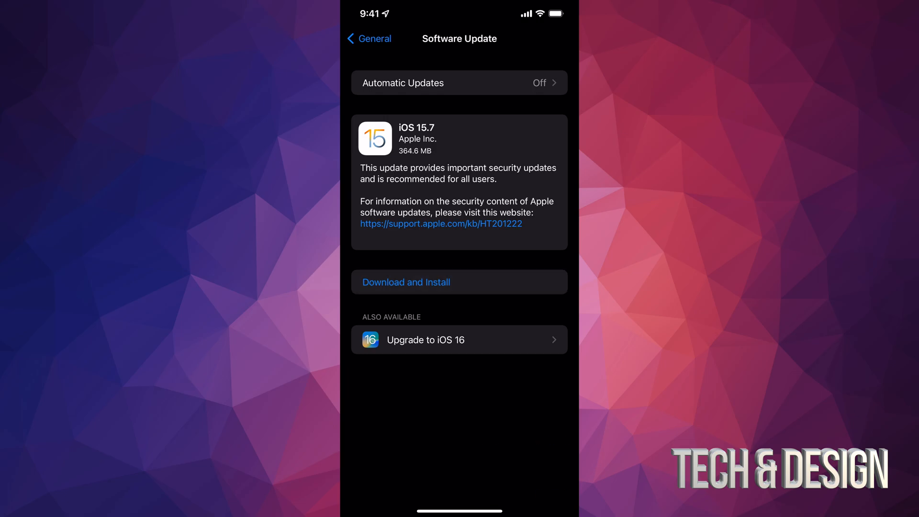
# Step: Start the iOS 15.7 Download and Install, agreeing to the terms and confirmation alert
pyautogui.click(405, 282)
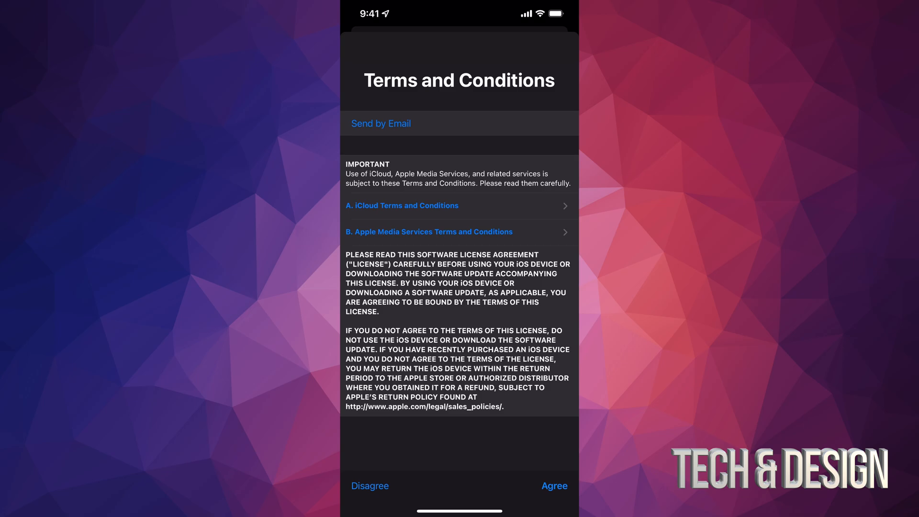
pyautogui.click(553, 485)
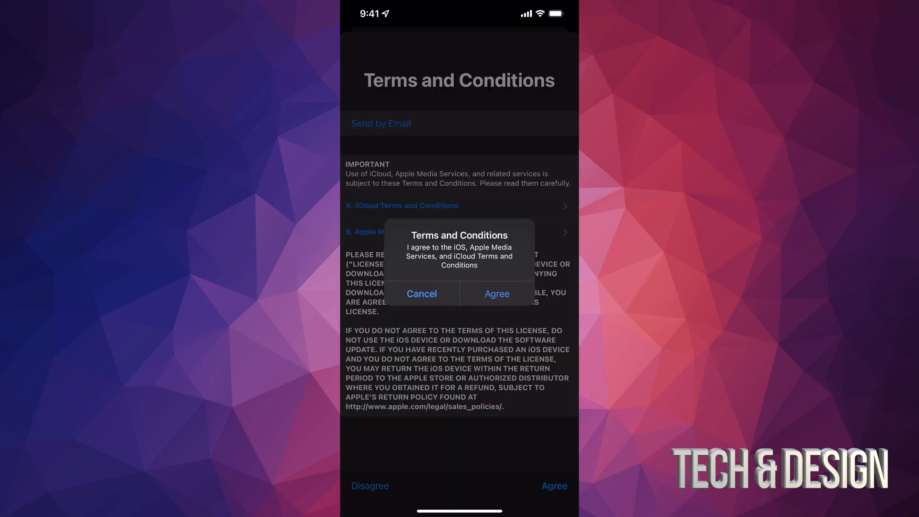
pyautogui.click(421, 294)
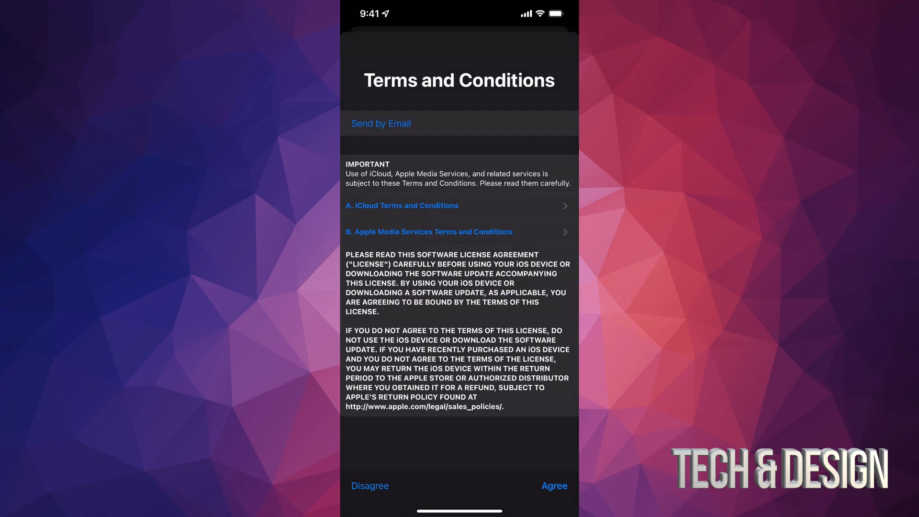
pyautogui.click(554, 486)
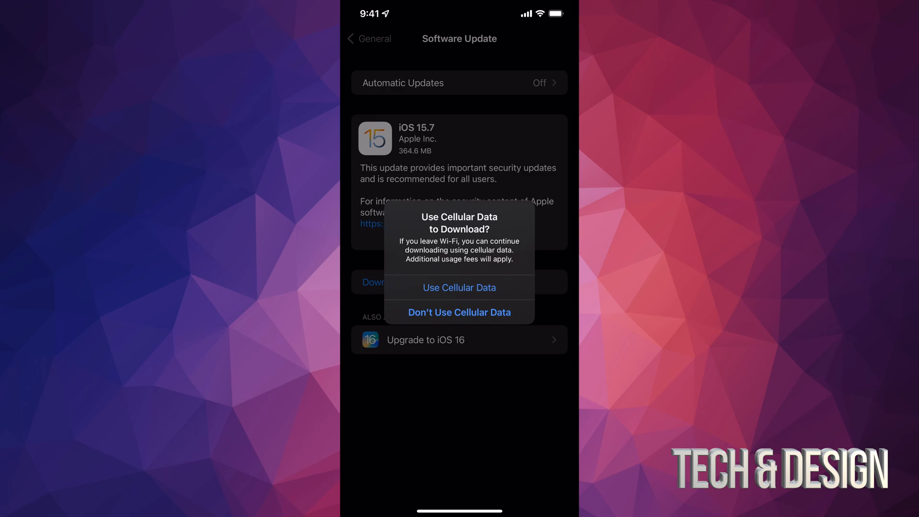
# Step: Answer the 'Use Cellular Data to Download?' alert so iOS 15.7 downloads
pyautogui.click(459, 312)
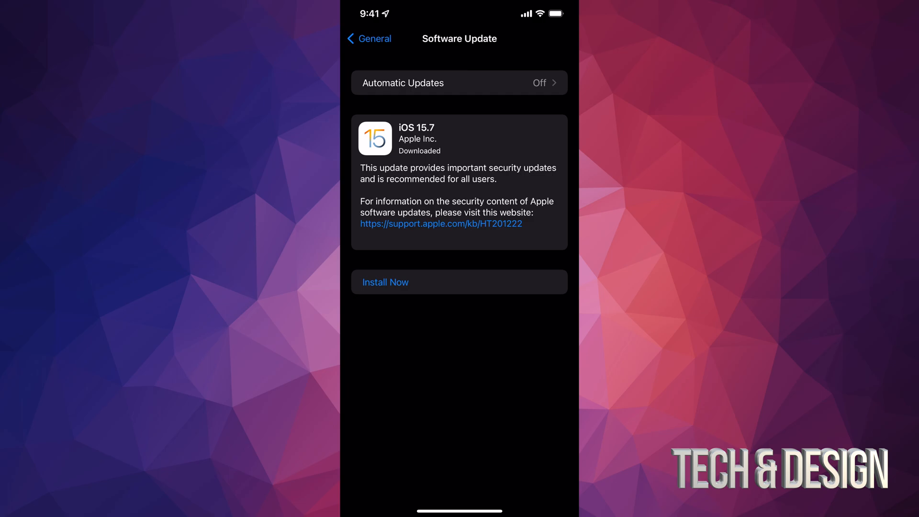
# Step: Install iOS 15.7 now, then reopen Software Update to check for newer updates
pyautogui.click(385, 282)
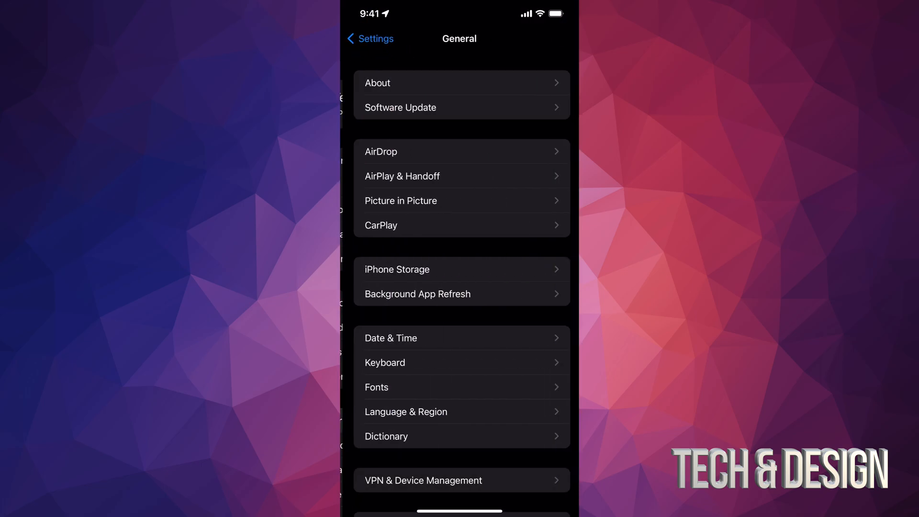
pyautogui.click(400, 107)
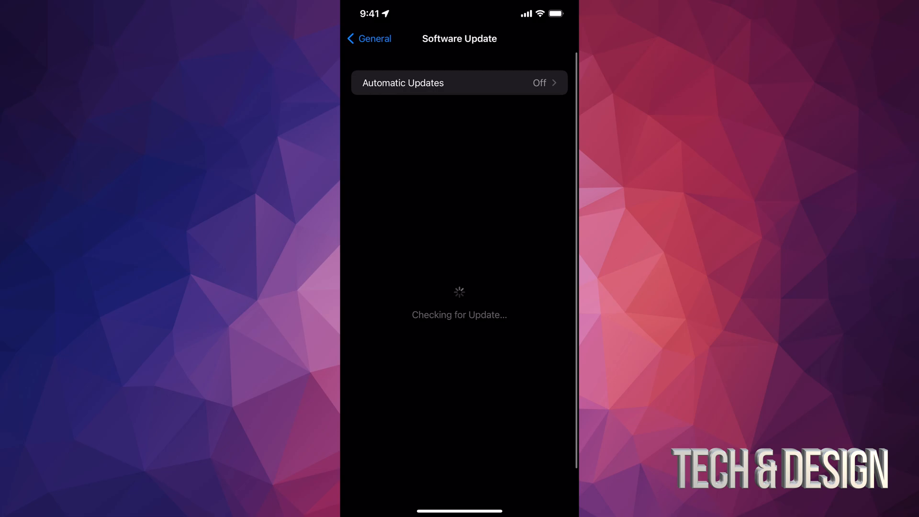